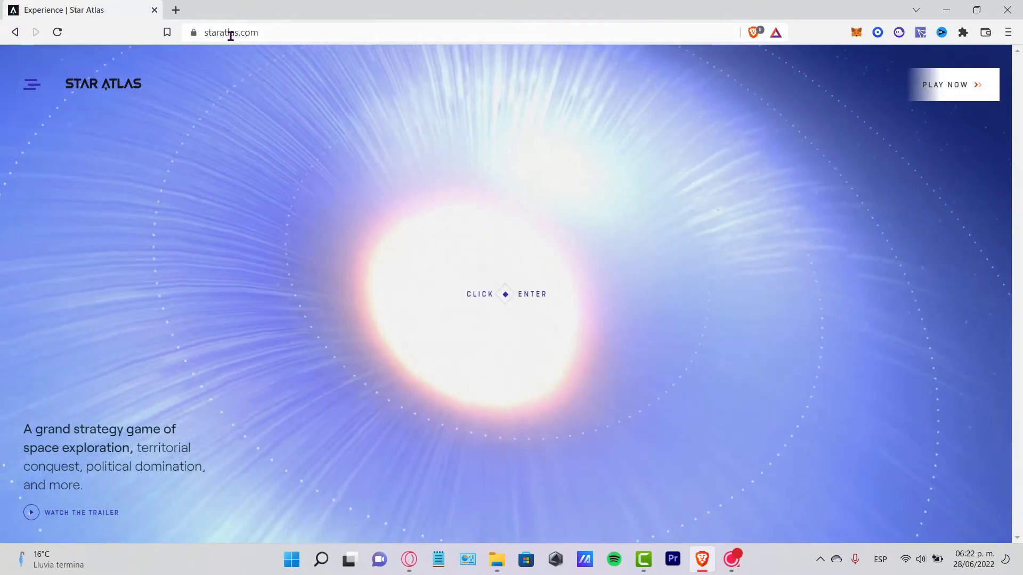
- Enter staratlas.com past the intro and launch the Play Now portal in a new tab
{"action": "left_click", "coordinate": [230, 32]}
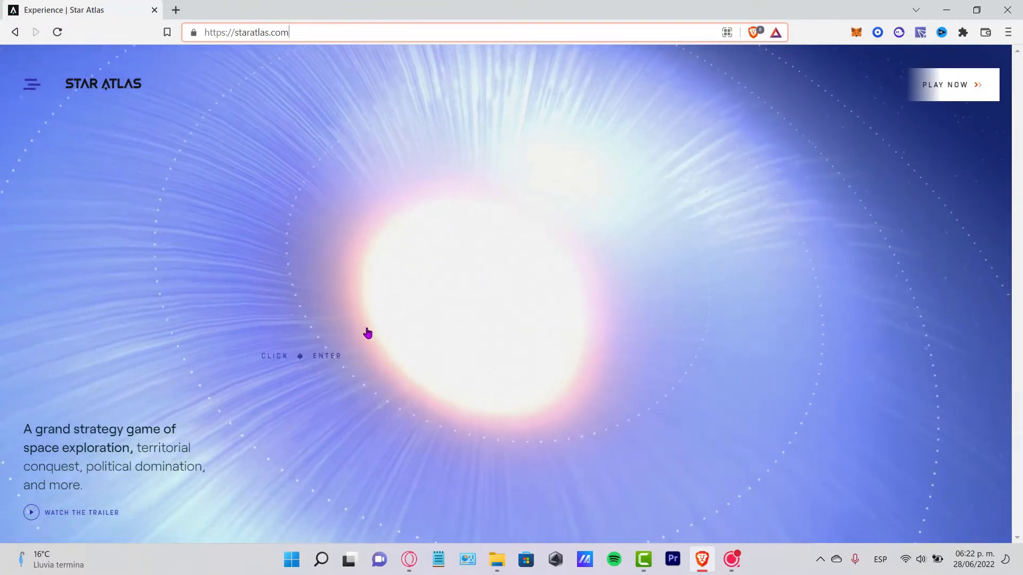
{"action": "left_click", "coordinate": [367, 333]}
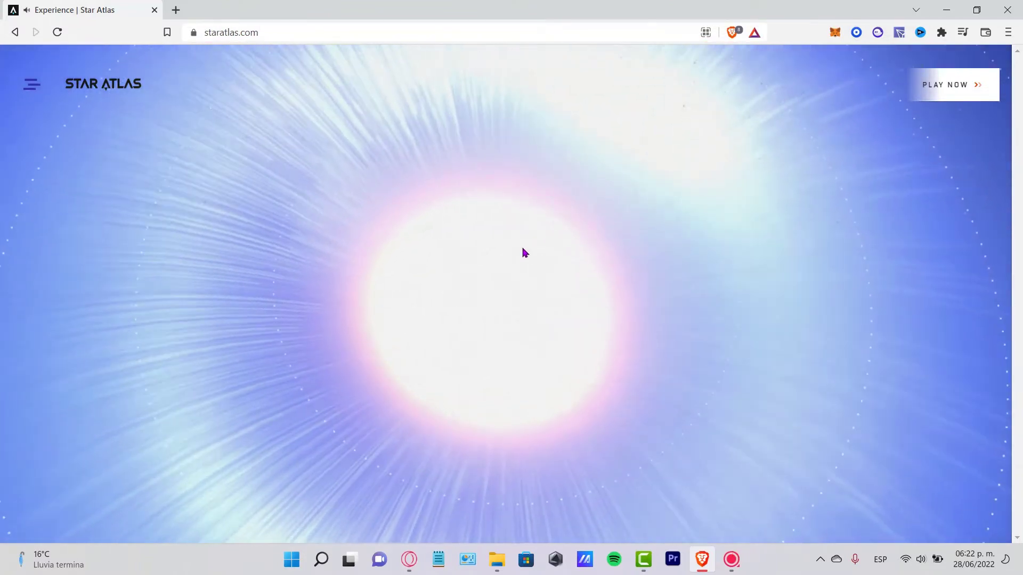
{"action": "left_click", "coordinate": [952, 84]}
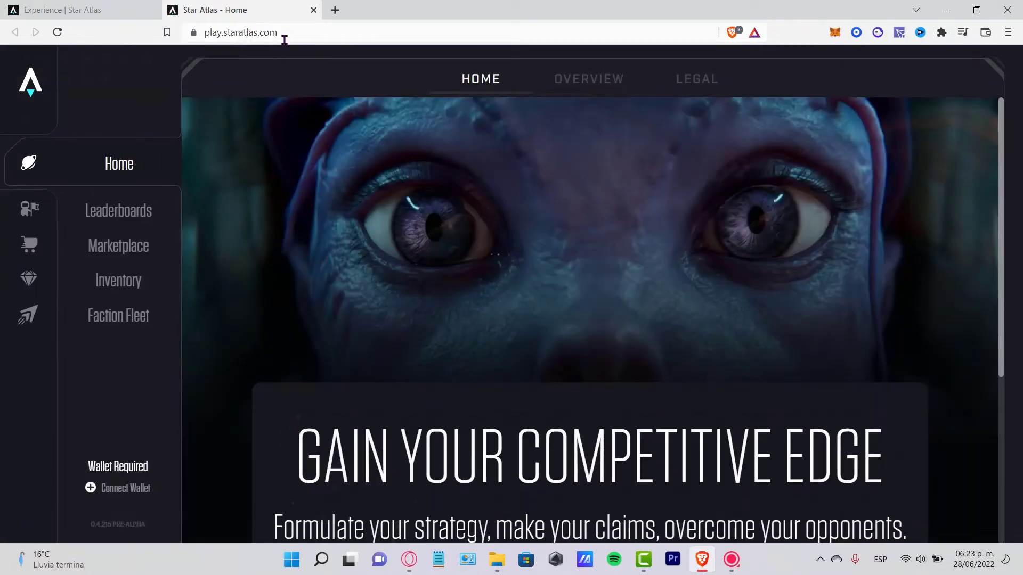
- Scroll the Star Atlas home page down to the Connect Wallet prompt
{"action": "scroll", "scroll_direction": "down", "scroll_amount": 3}
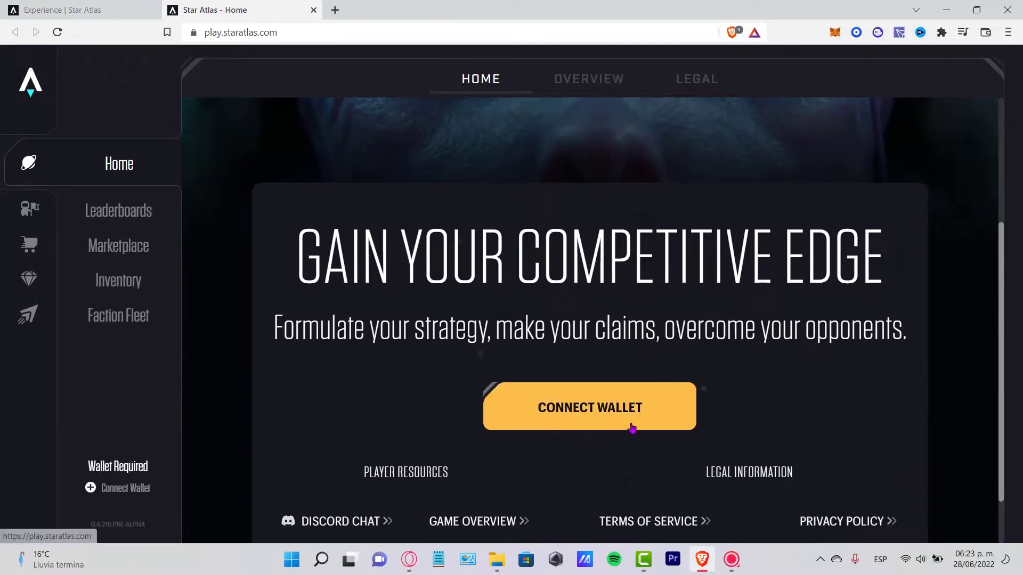
{"action": "mouse_move", "coordinate": [623, 406]}
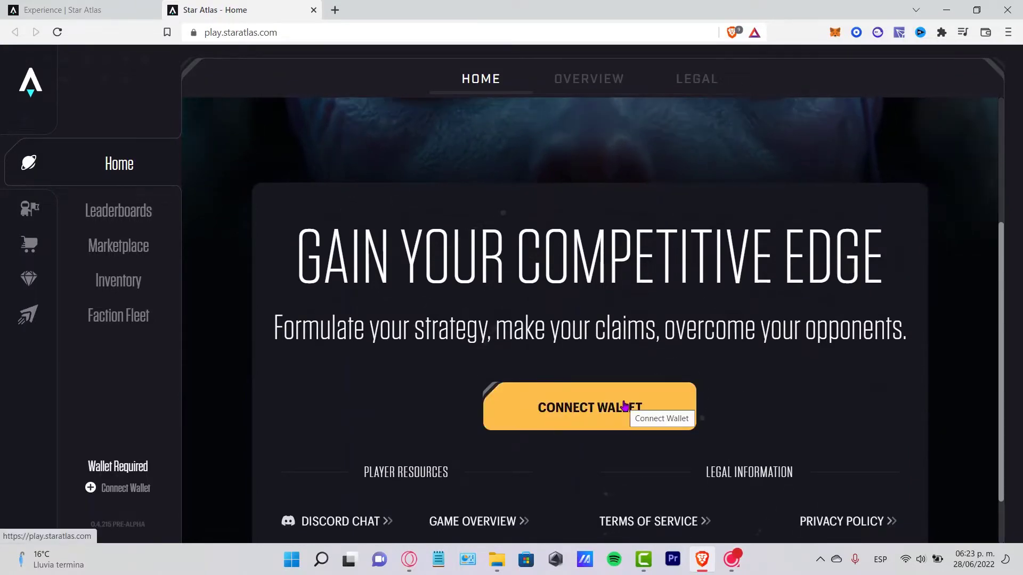
{"action": "mouse_move", "coordinate": [446, 104]}
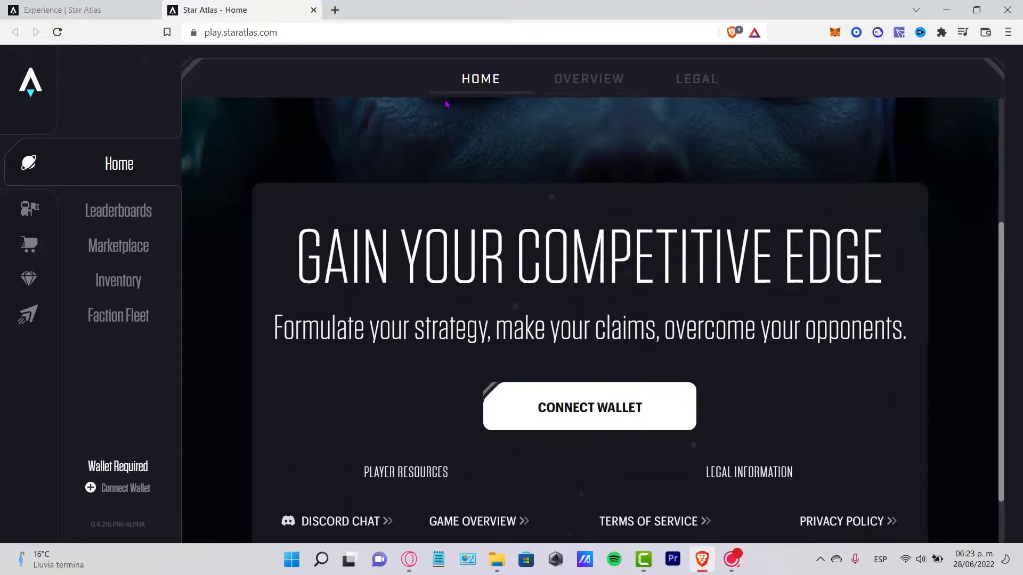
- Search 'phatnome wallet' in a new tab and open the phantom.app result
{"action": "left_click", "coordinate": [335, 9]}
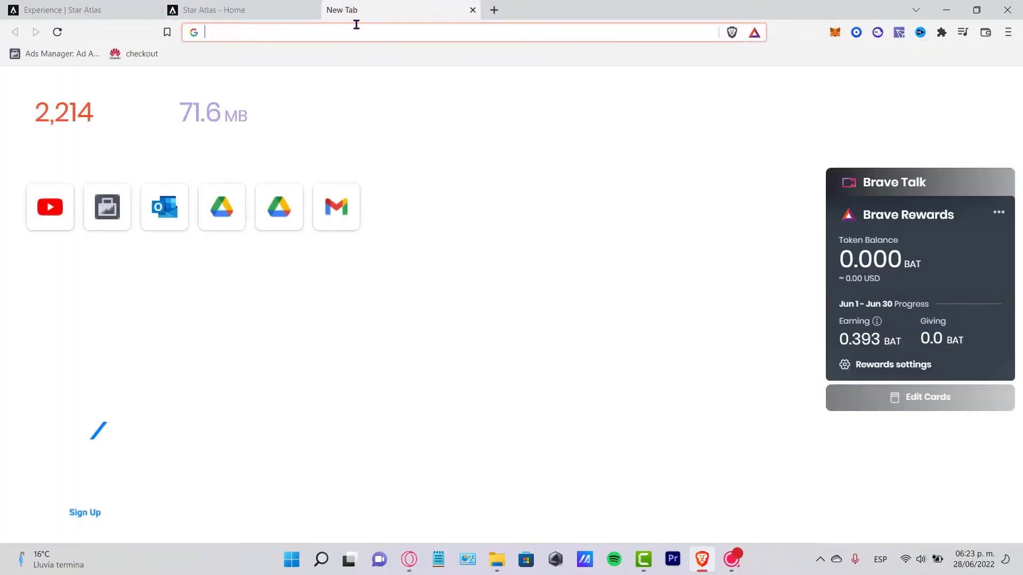
{"action": "type", "text": "phatnome wallet"}
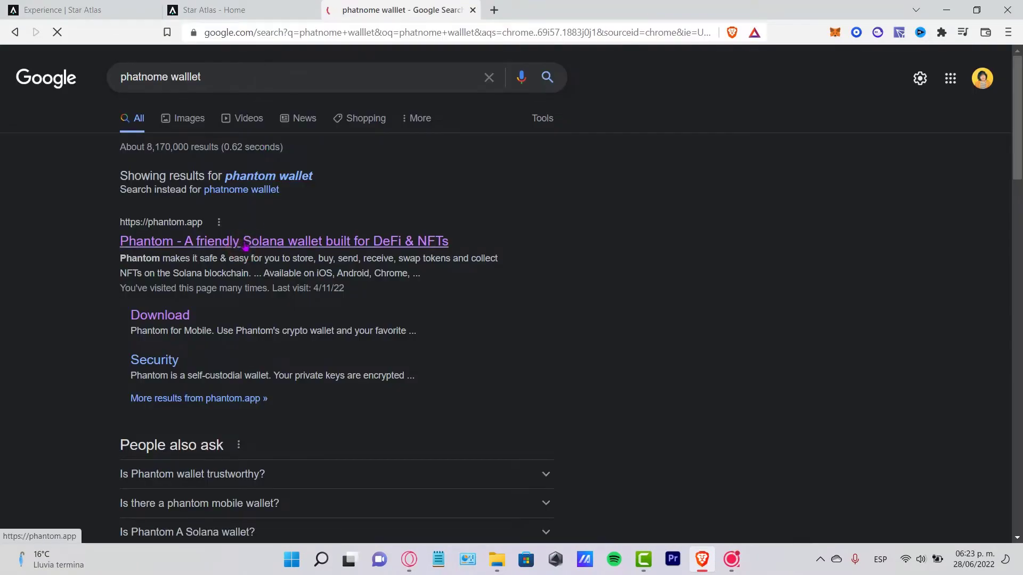
{"action": "left_click", "coordinate": [284, 241]}
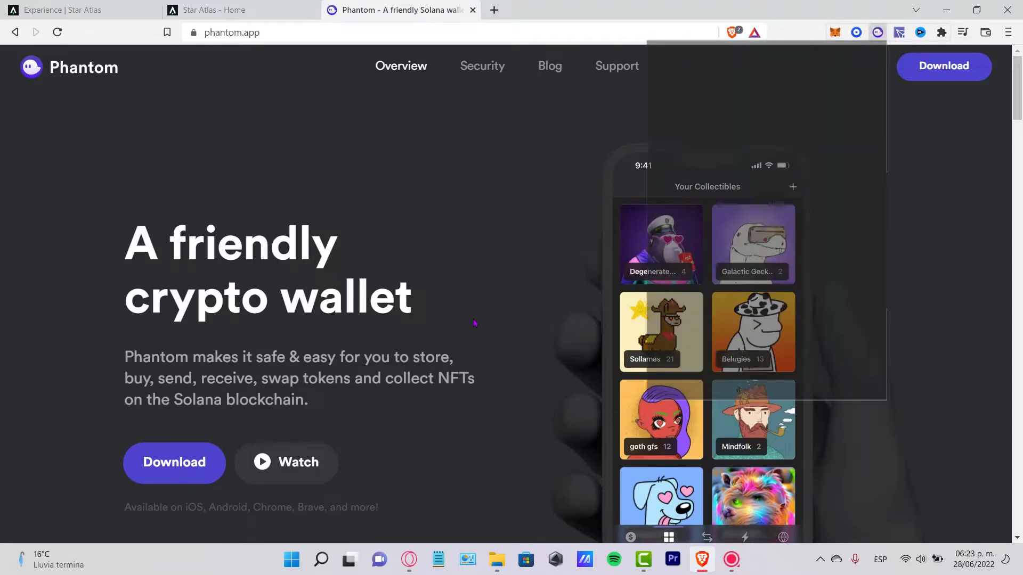
- Unlock Phantom with the password, view Wallet 1's balance and settings, and copy its address
{"action": "left_click", "coordinate": [876, 32]}
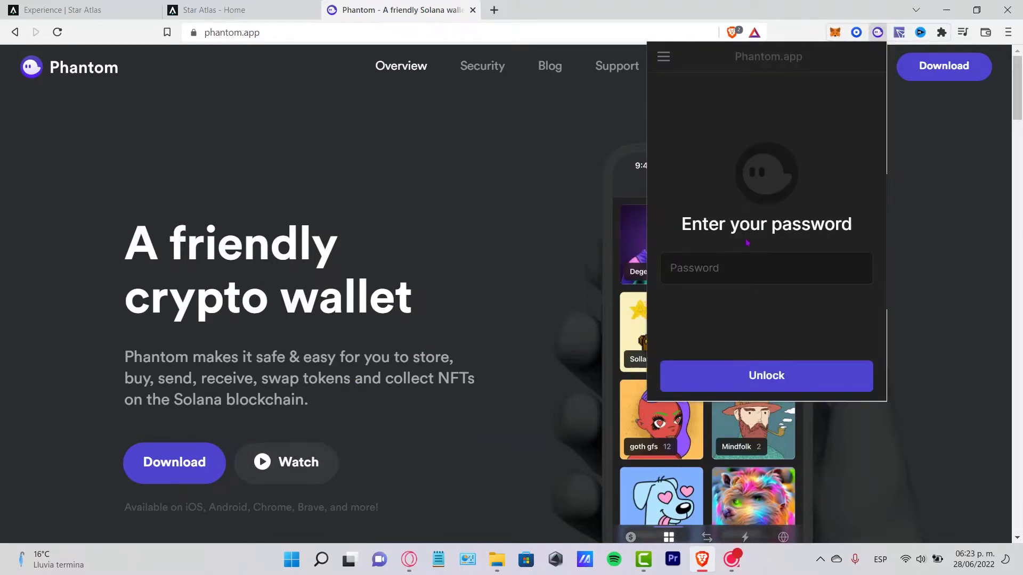
{"action": "type", "text": "password"}
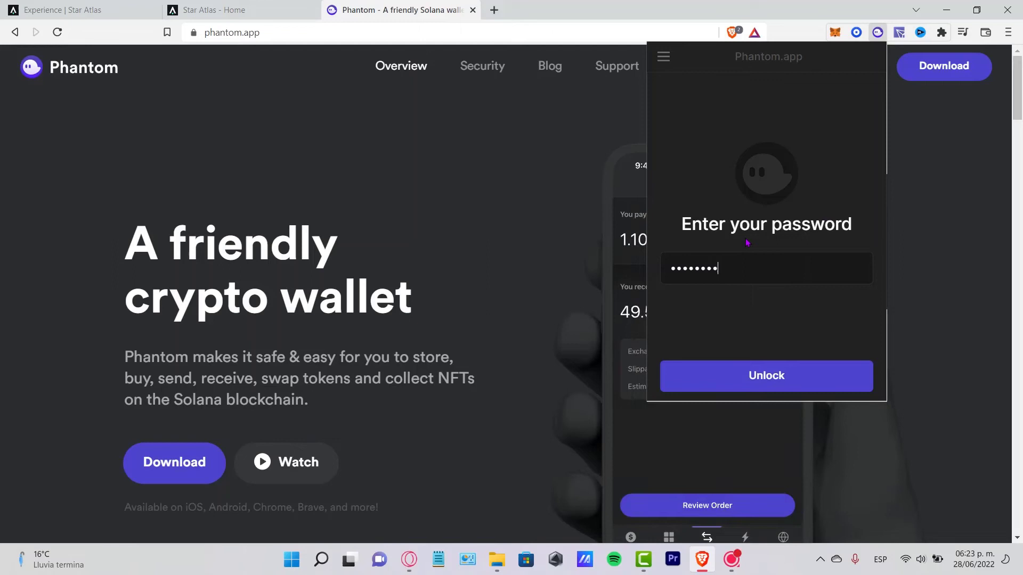
{"action": "left_click", "coordinate": [766, 376]}
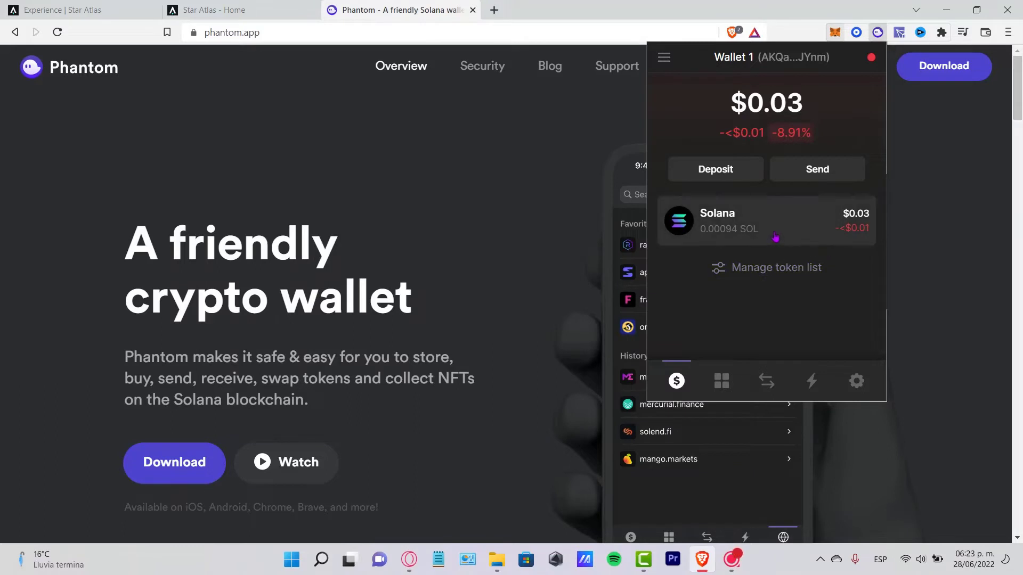
{"action": "left_click", "coordinate": [856, 380]}
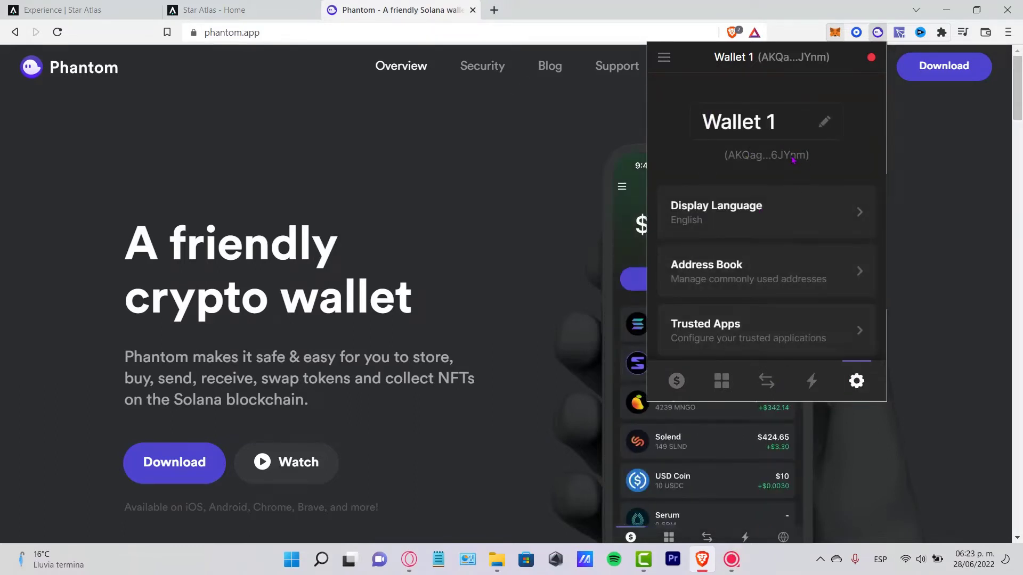
{"action": "left_click", "coordinate": [239, 10]}
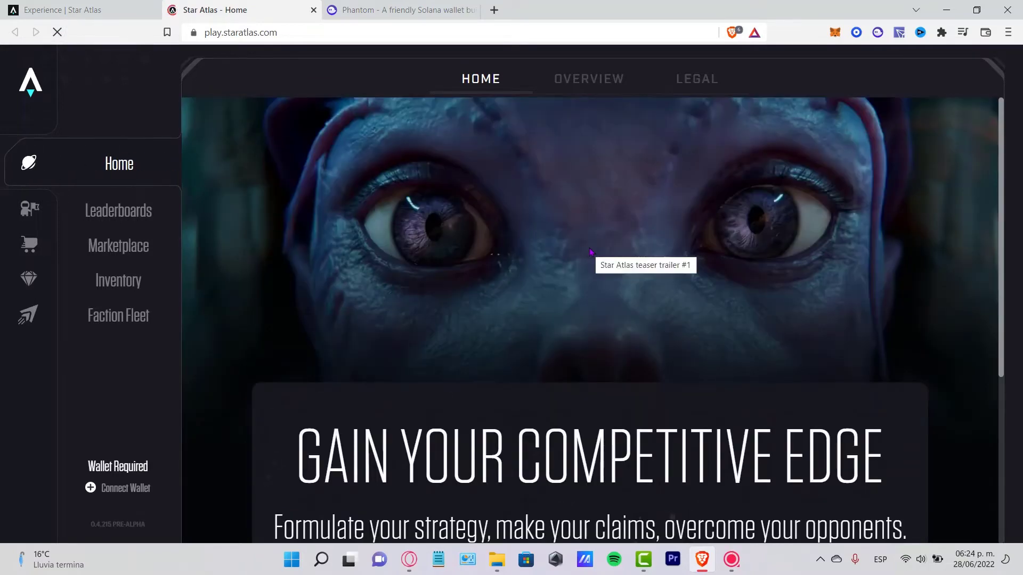
- Scroll the Star Atlas home page and open the Connect Wallet list
{"action": "scroll", "scroll_direction": "down", "scroll_amount": 3}
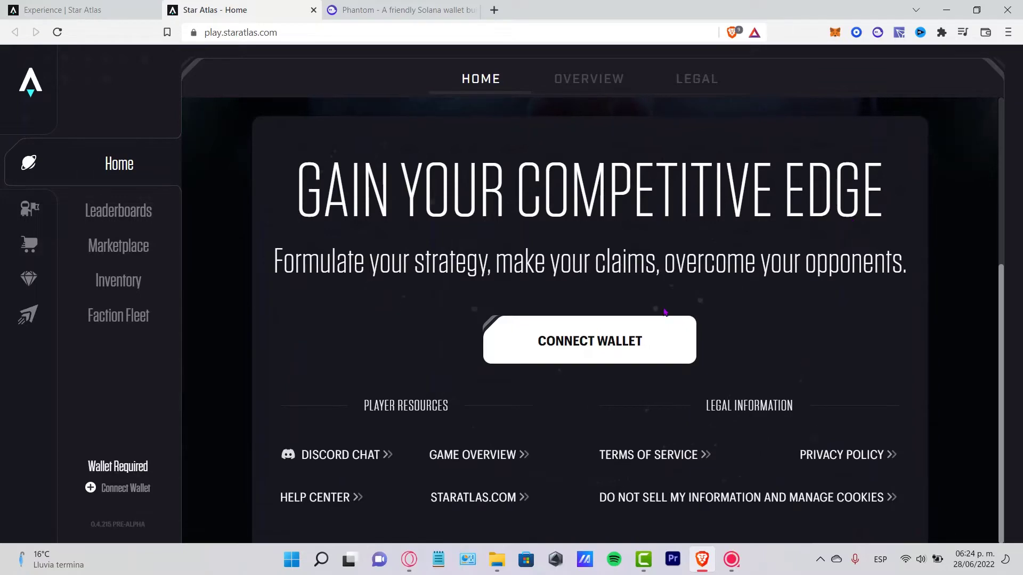
{"action": "left_click", "coordinate": [588, 340]}
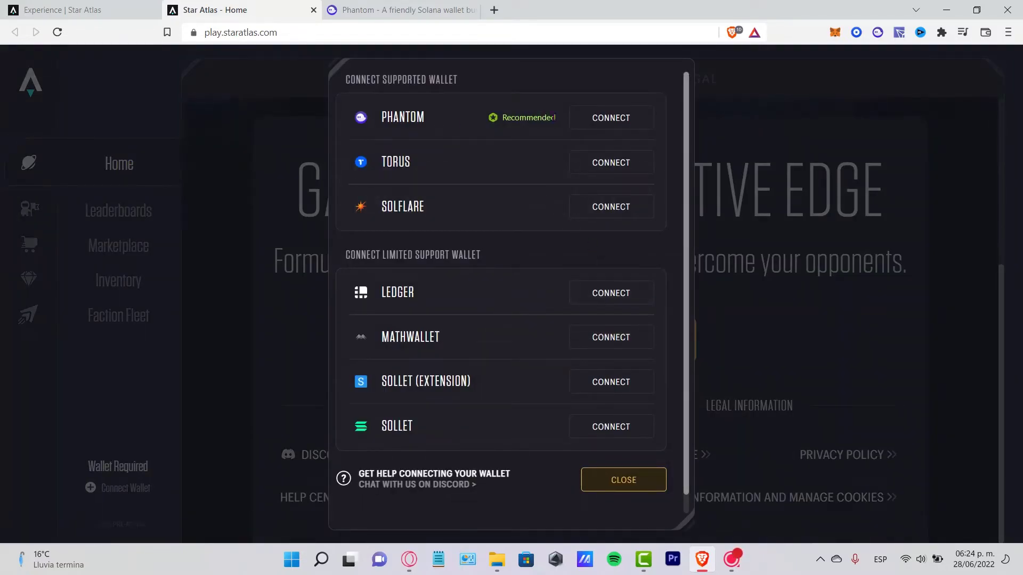
- Choose CONNECT for Phantom in the supported wallet list
{"action": "double_click", "coordinate": [402, 117]}
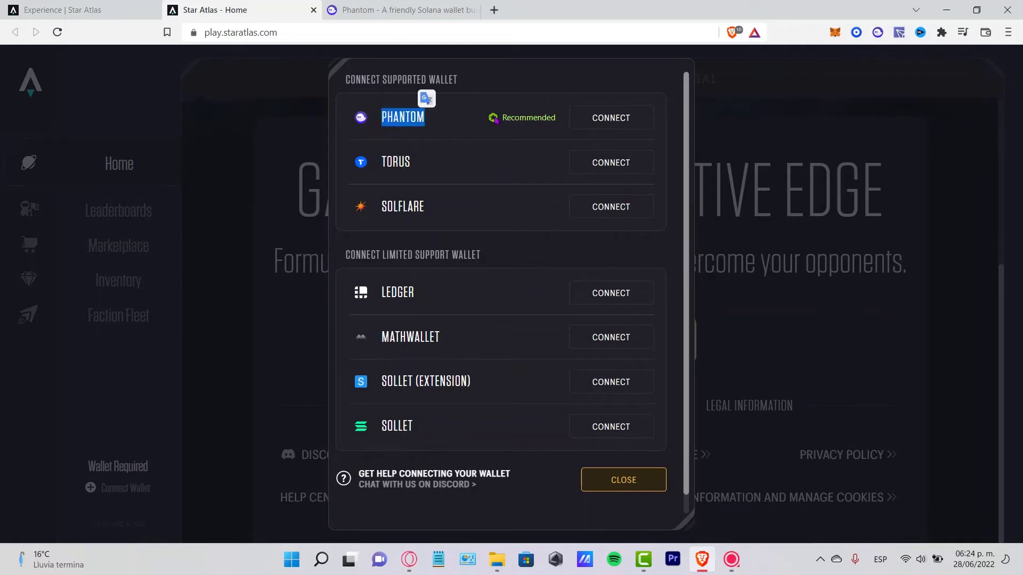
{"action": "left_click", "coordinate": [610, 117]}
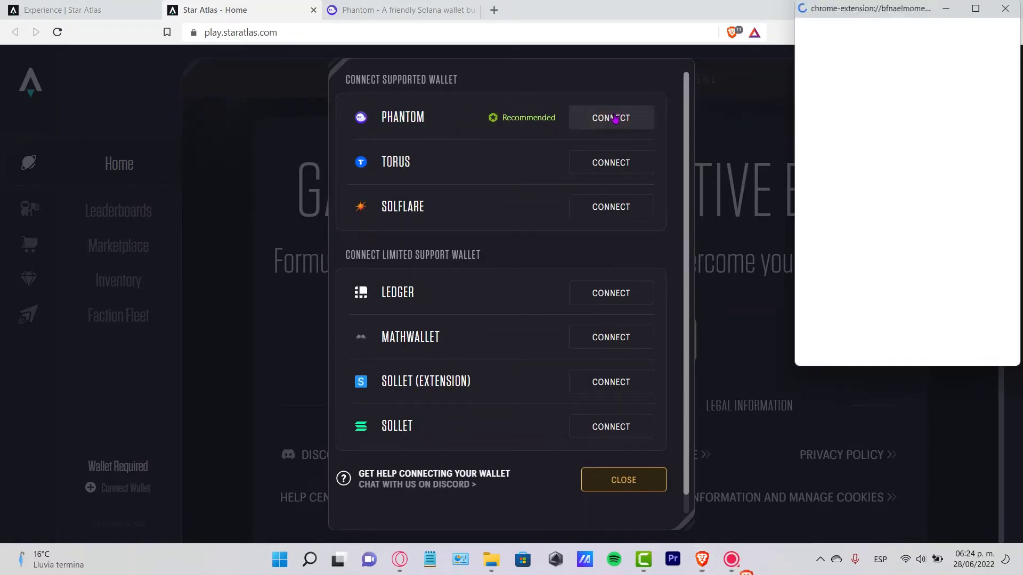
{"action": "left_click", "coordinate": [611, 117]}
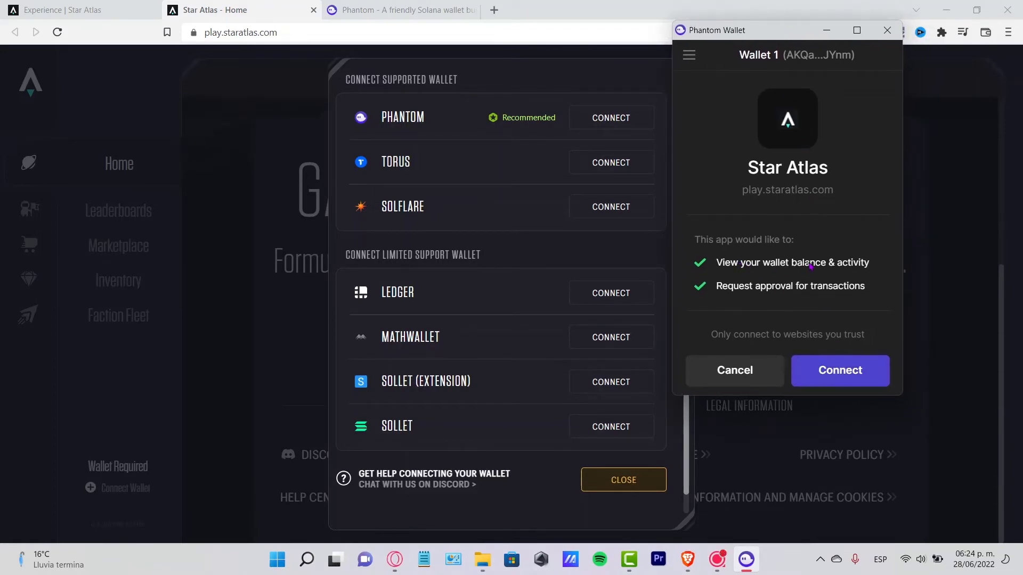
- Approve the play.staratlas.com connection request in the Phantom window
{"action": "left_click", "coordinate": [840, 371]}
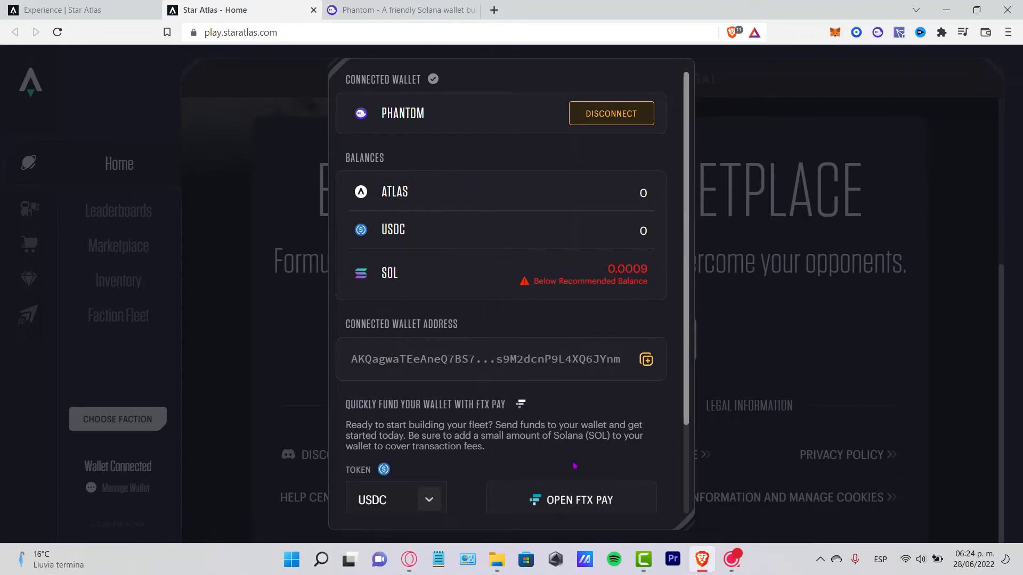
- Close the wallet details dialog and go to Choose Faction from the sidebar
{"action": "scroll", "scroll_direction": "down", "scroll_amount": 3}
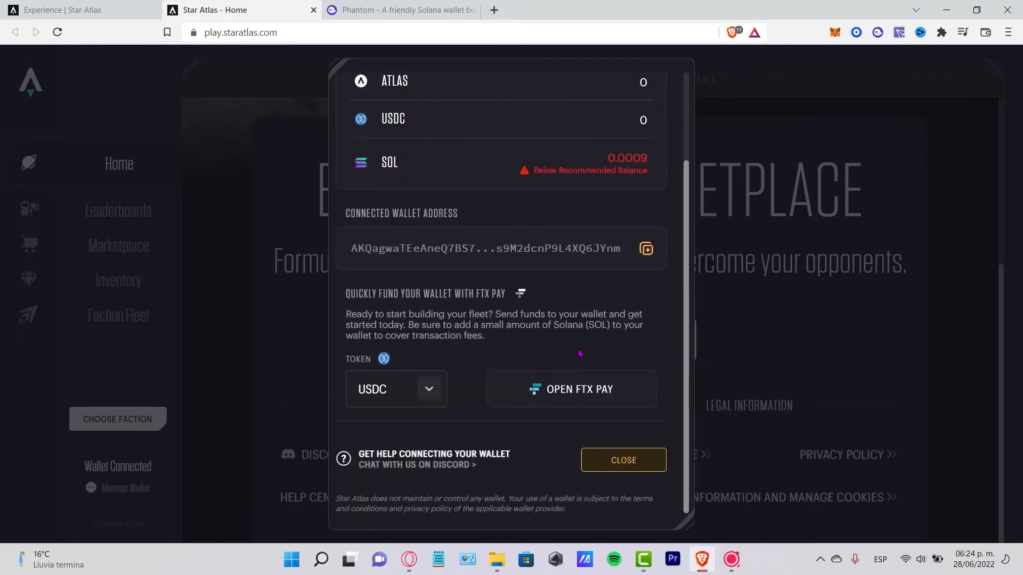
{"action": "left_click", "coordinate": [621, 460]}
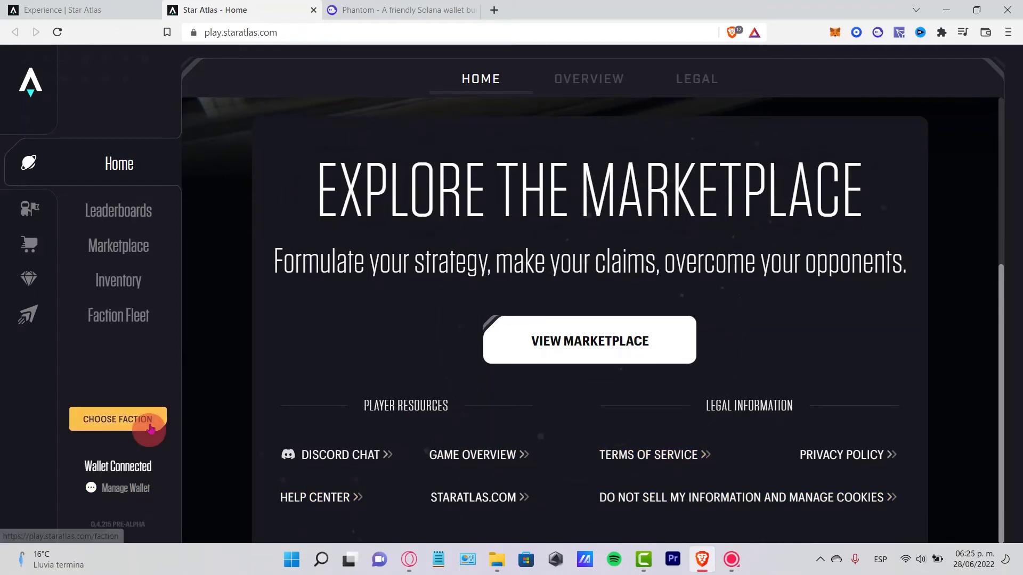
{"action": "left_click", "coordinate": [117, 420]}
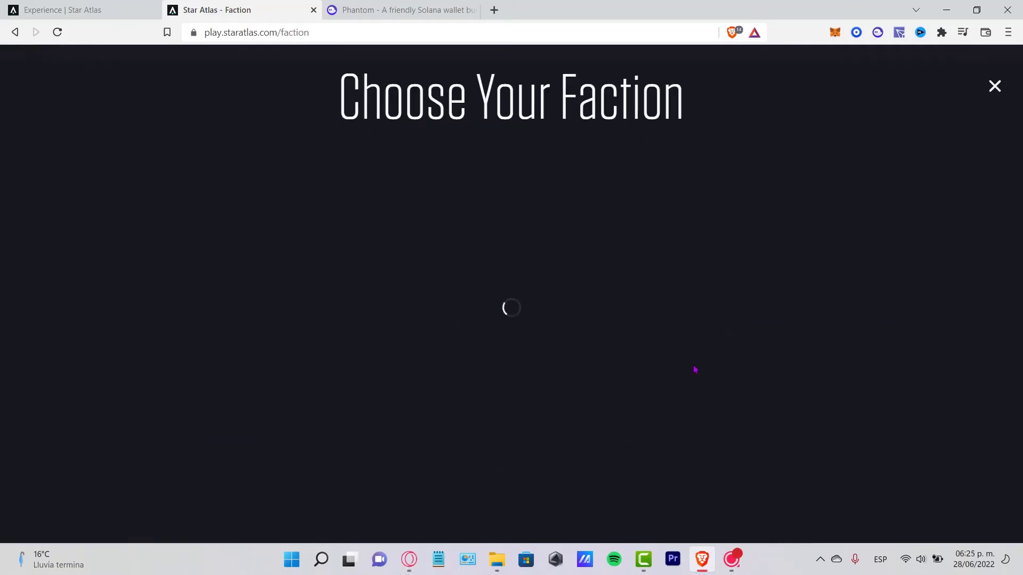